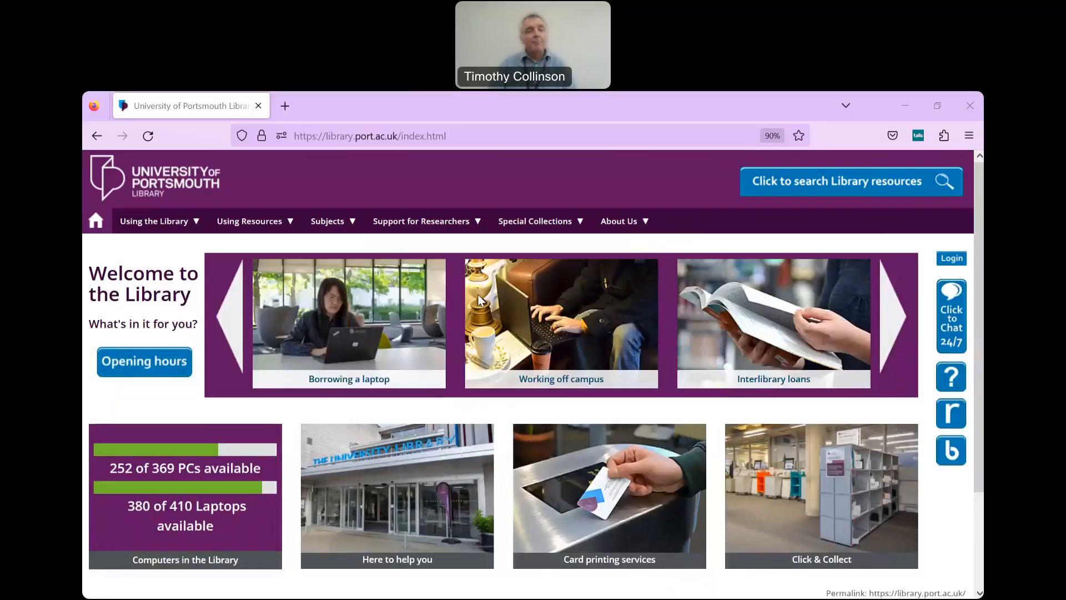
Step: Search the Library Catalogue for 'artificial intelligence' and open the 2021 Artificial Intelligence eBook record
click(618, 221)
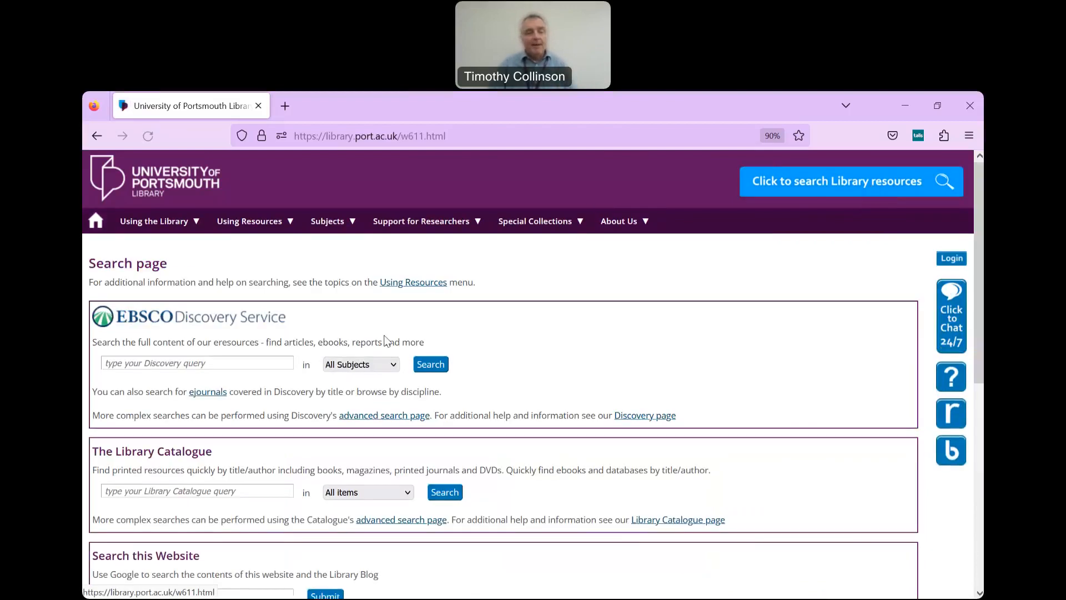
click(196, 490)
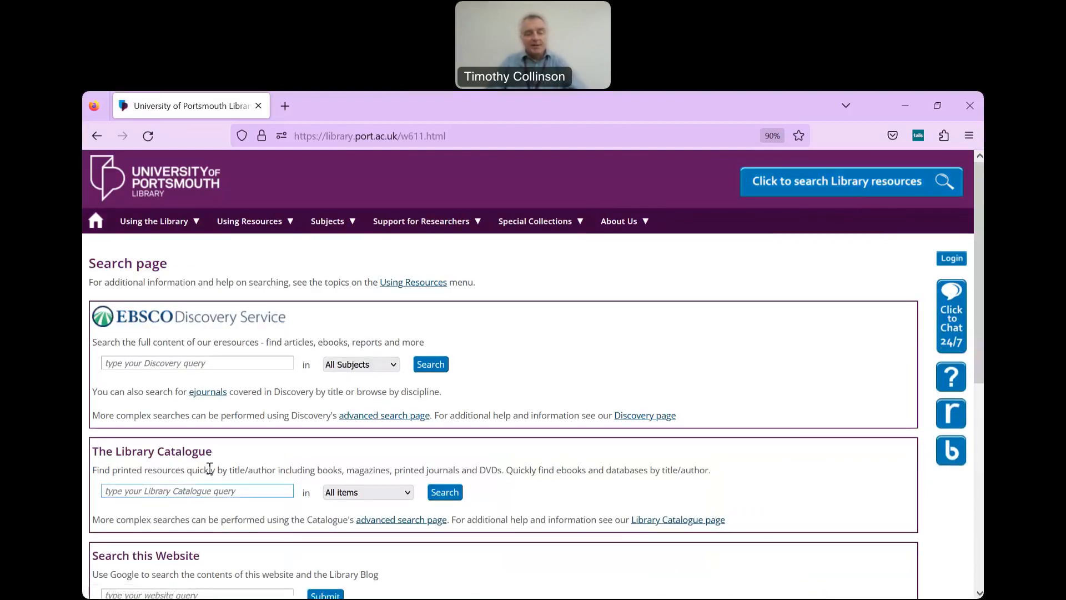
text(arti)
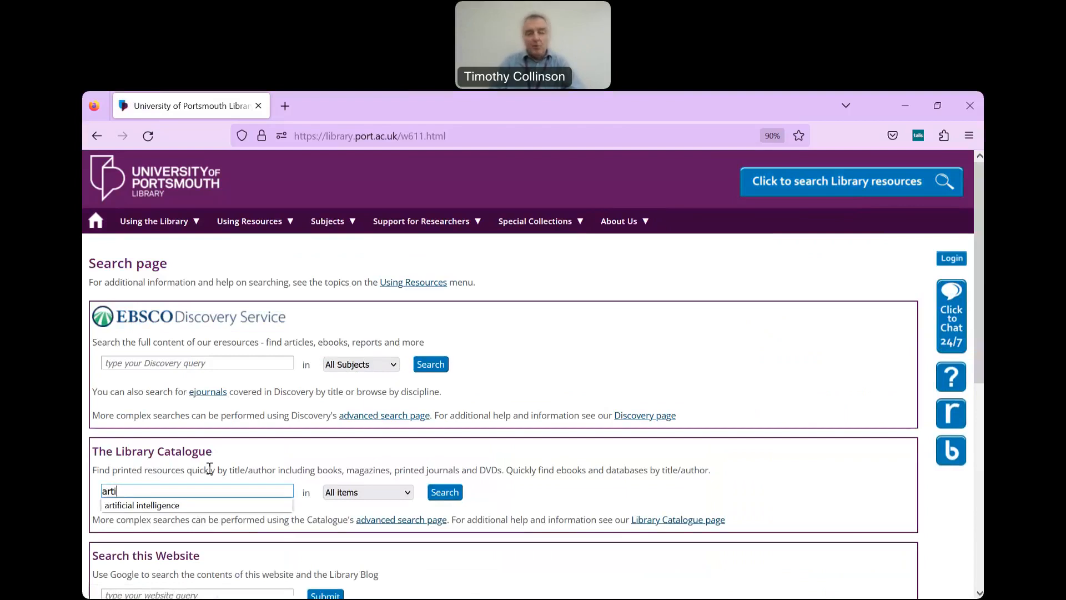
click(142, 505)
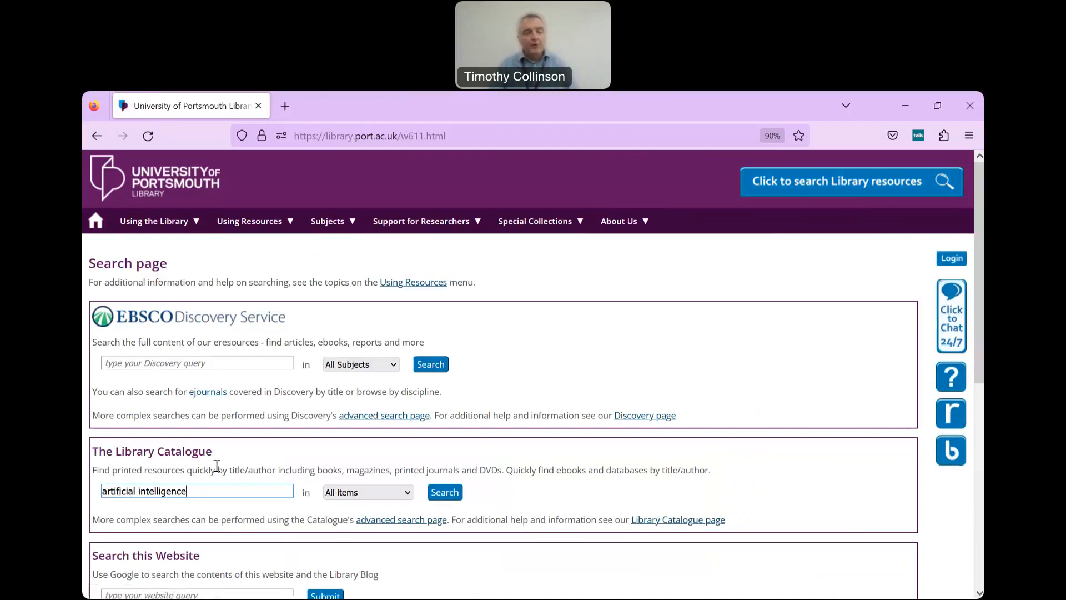
click(445, 492)
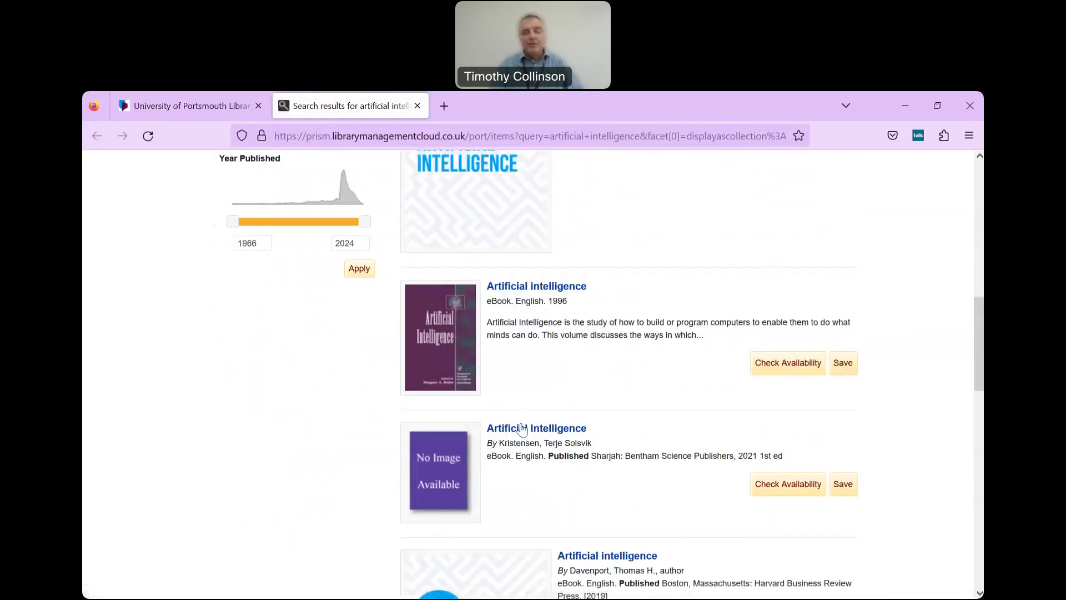
click(536, 427)
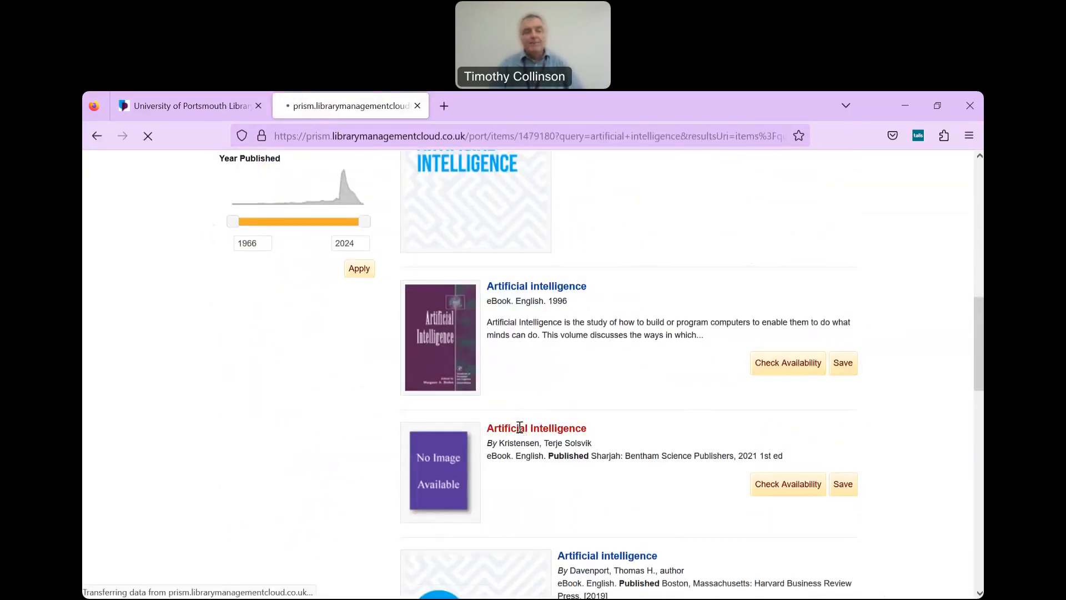
click(537, 428)
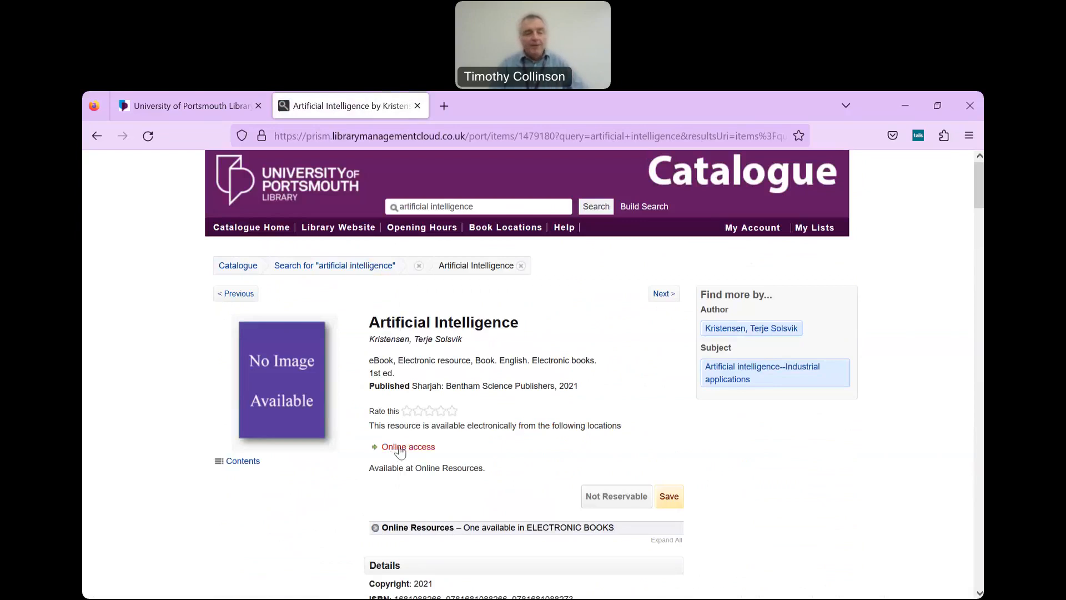
Step: Open the ebook in Ebook Central and read the Deep Learning in Radiology chapter
click(408, 447)
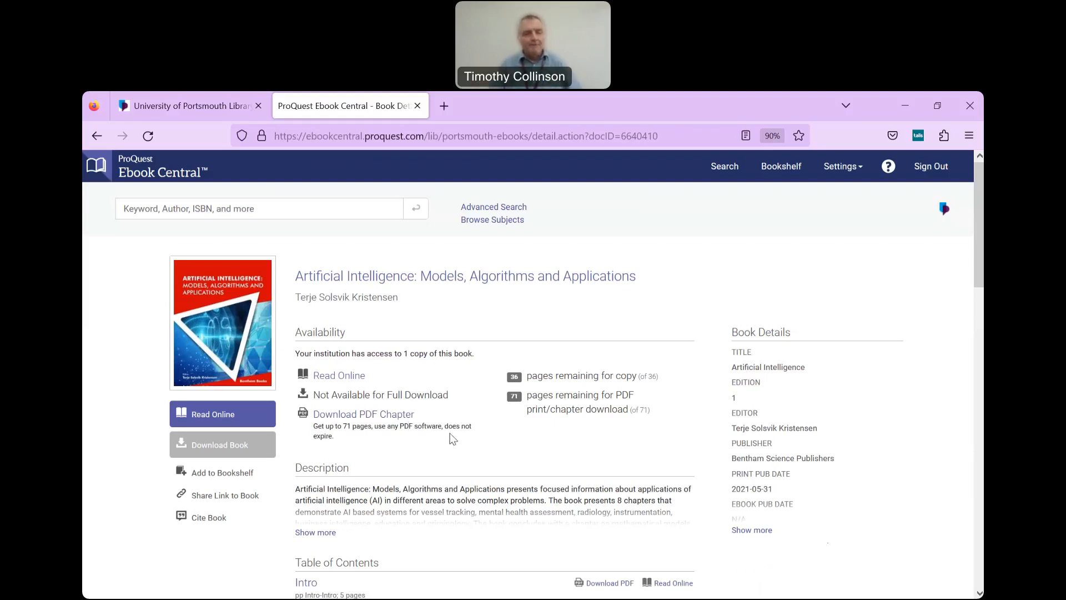
scroll(down, 3)
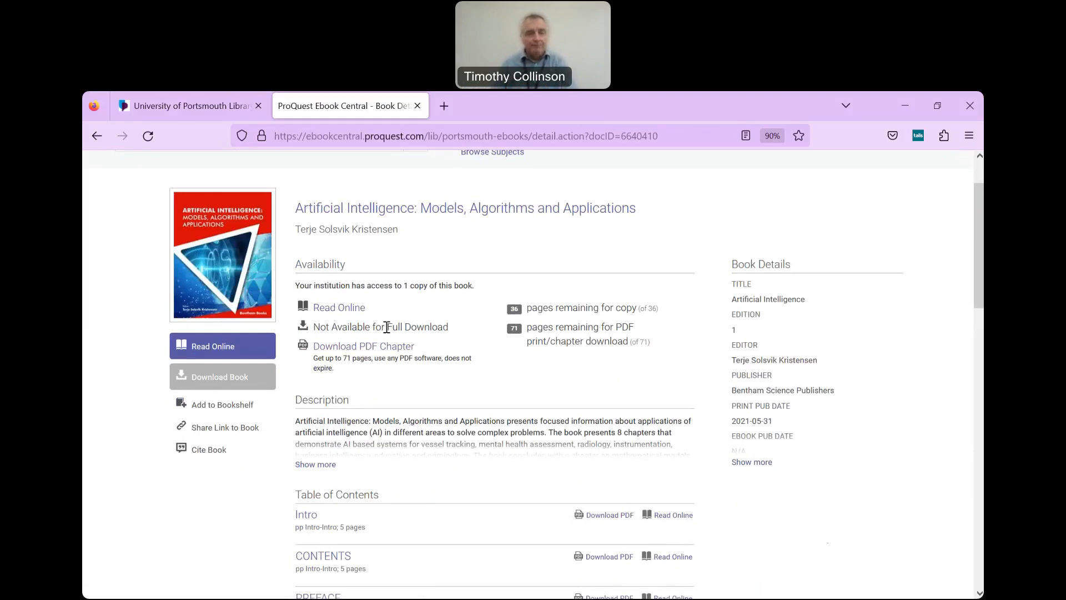
mouse_move(363, 345)
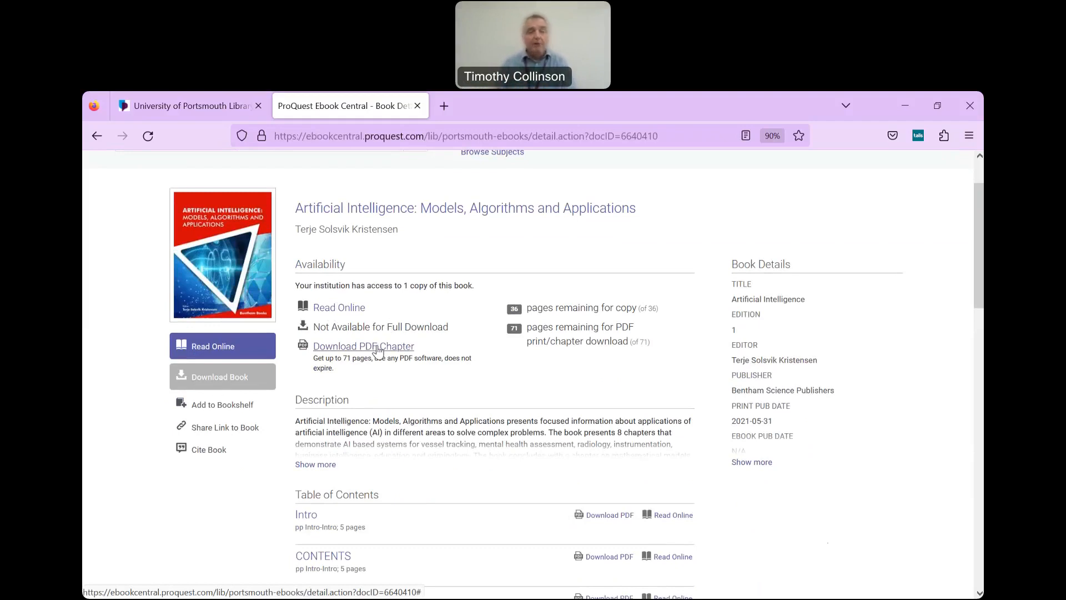
mouse_move(395, 358)
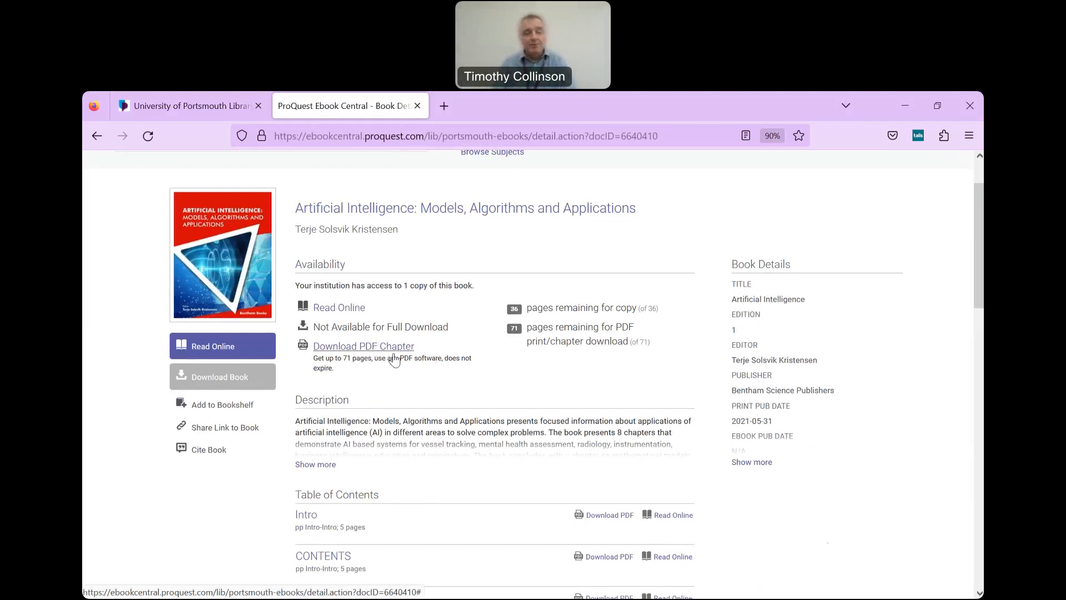
scroll(down, 3)
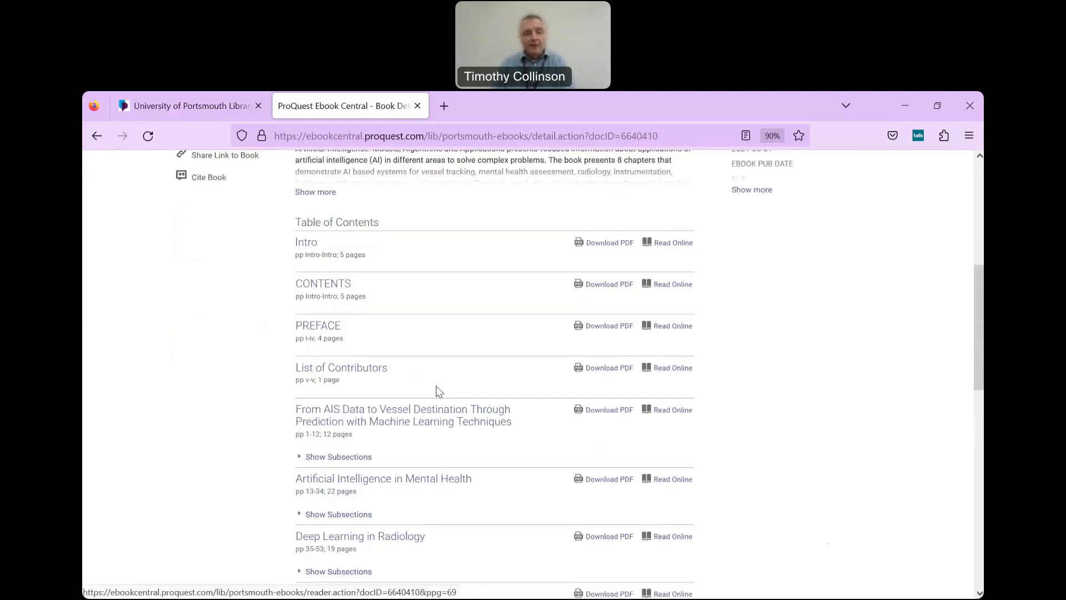
scroll(down, 3)
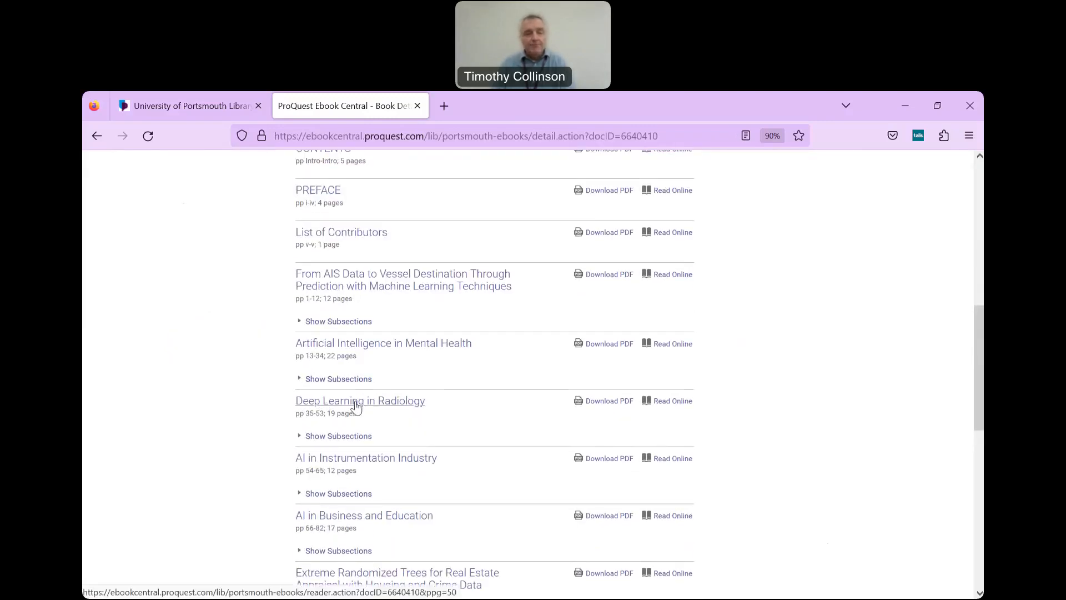
click(360, 401)
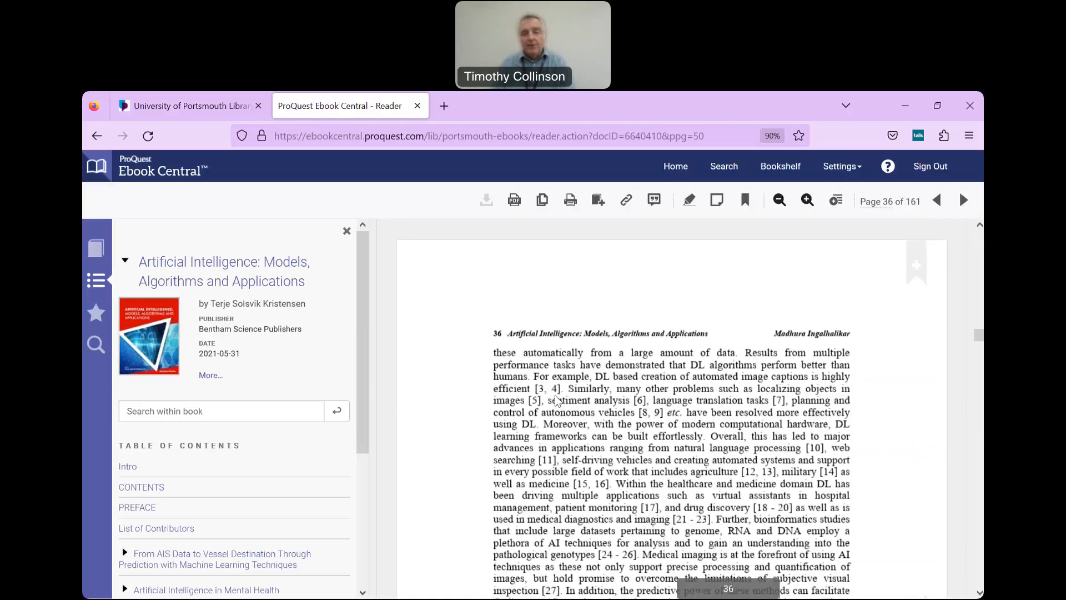
click(937, 200)
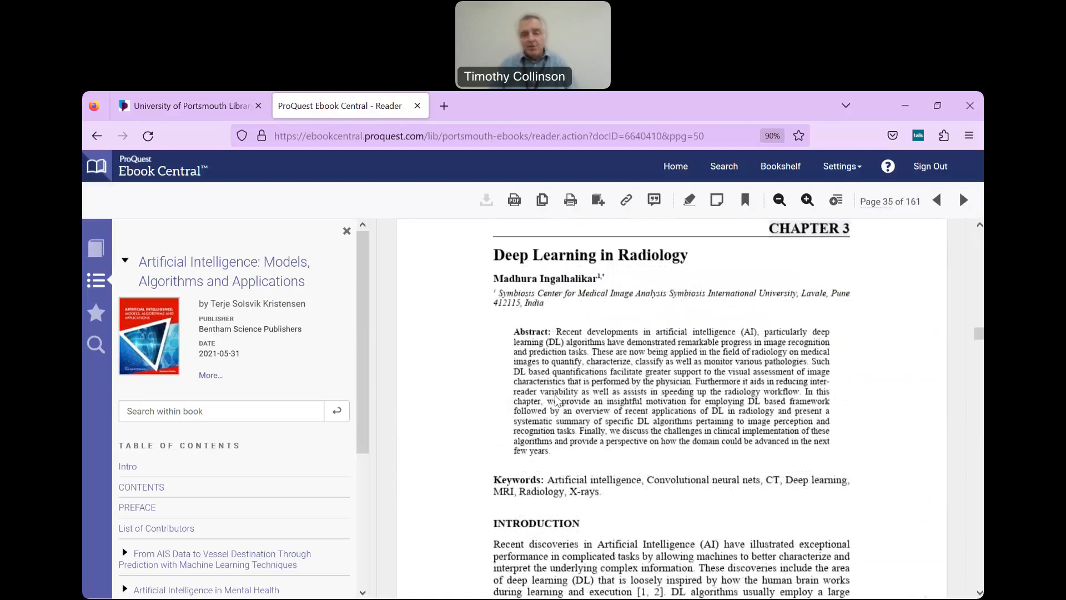
scroll(down, 3)
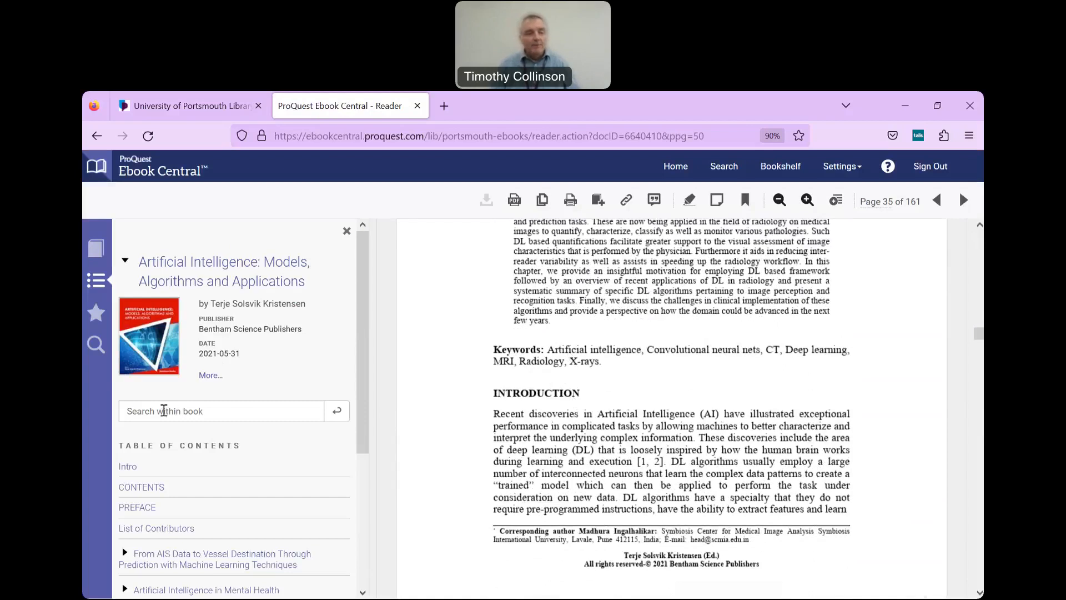
text(deep)
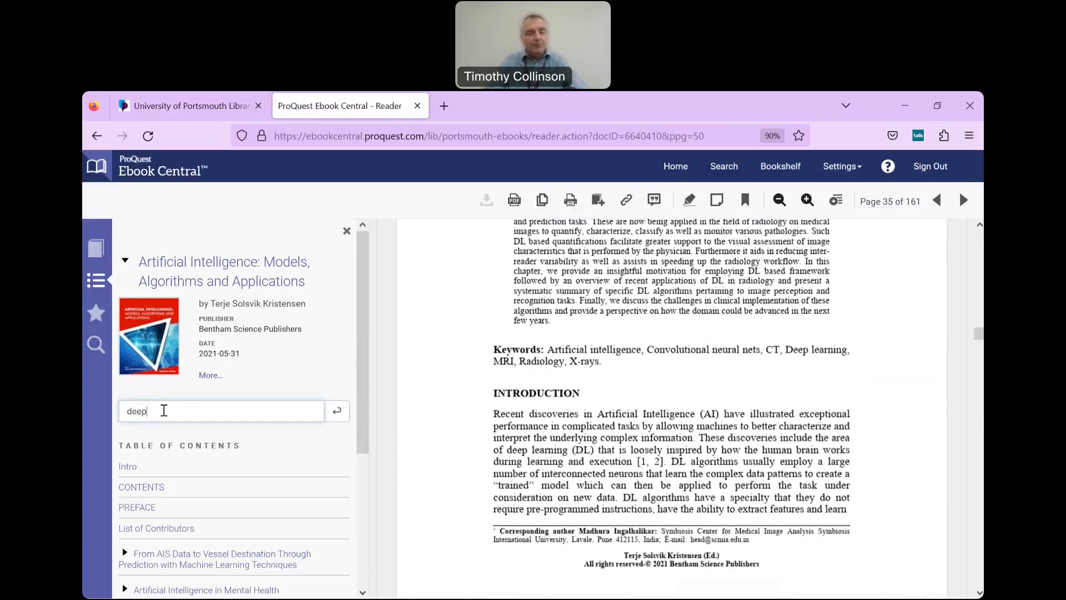
text(learning)
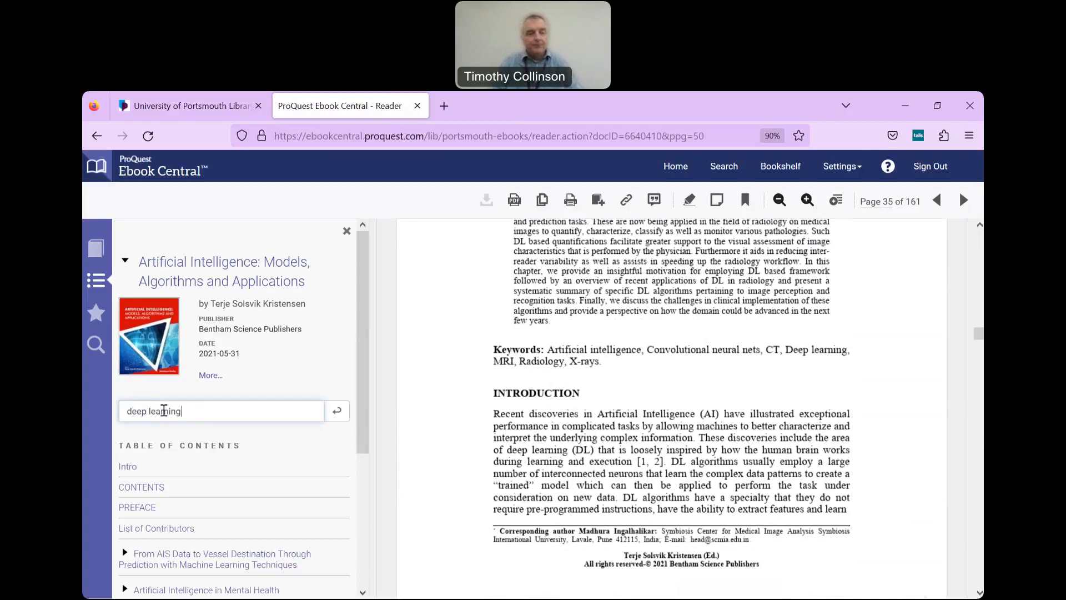
click(337, 411)
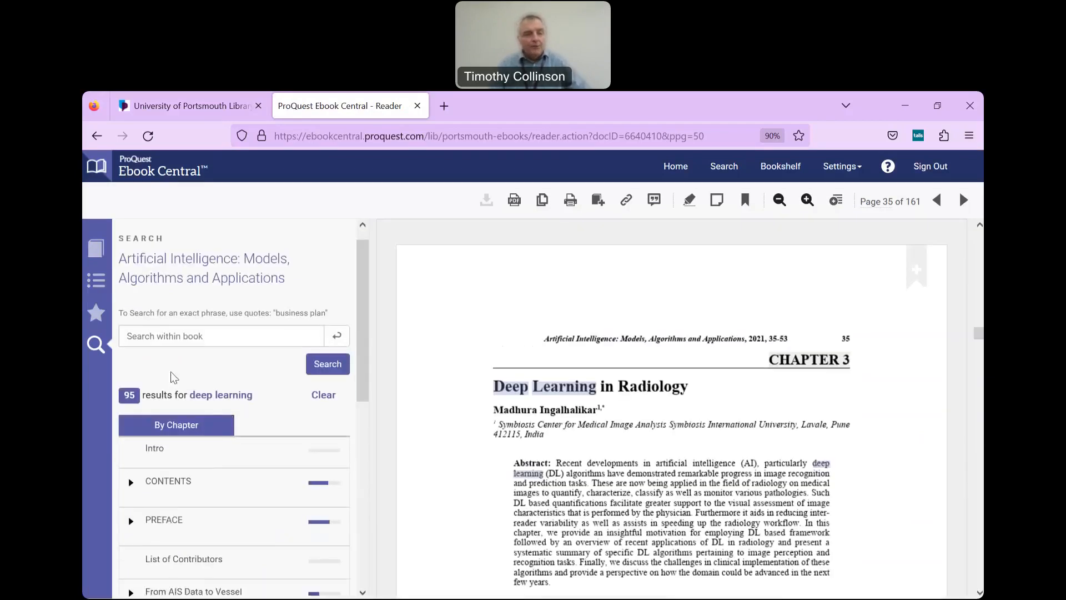
scroll(down, 3)
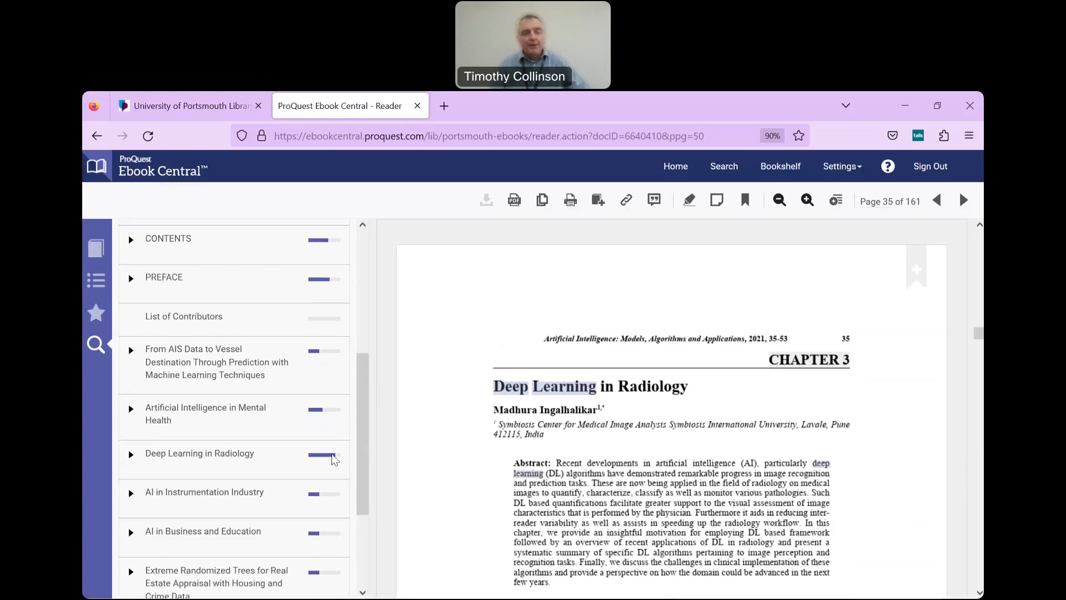
scroll(down, 3)
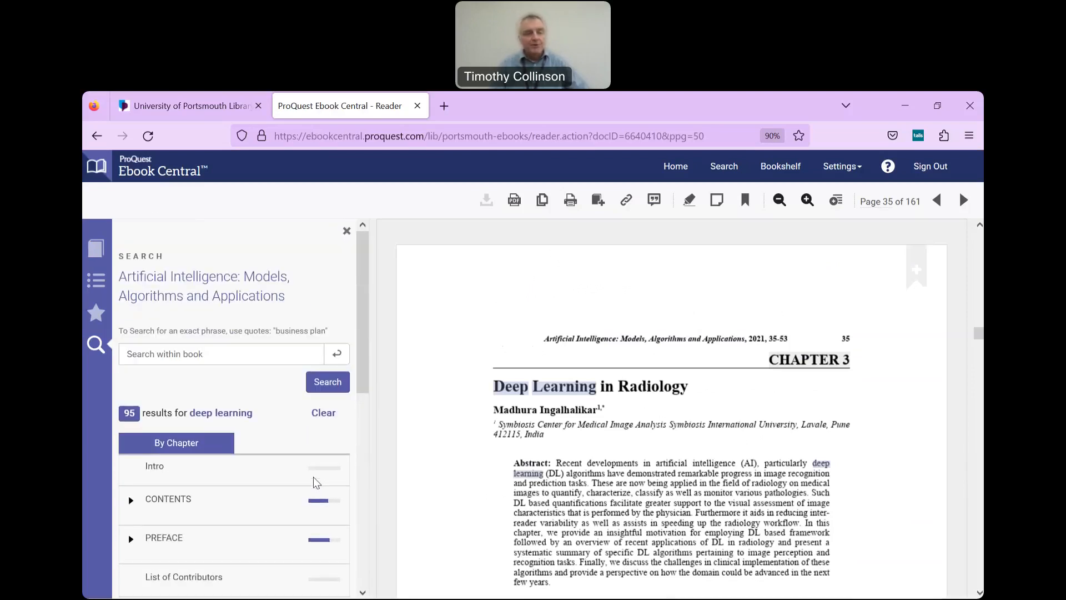
mouse_move(560, 270)
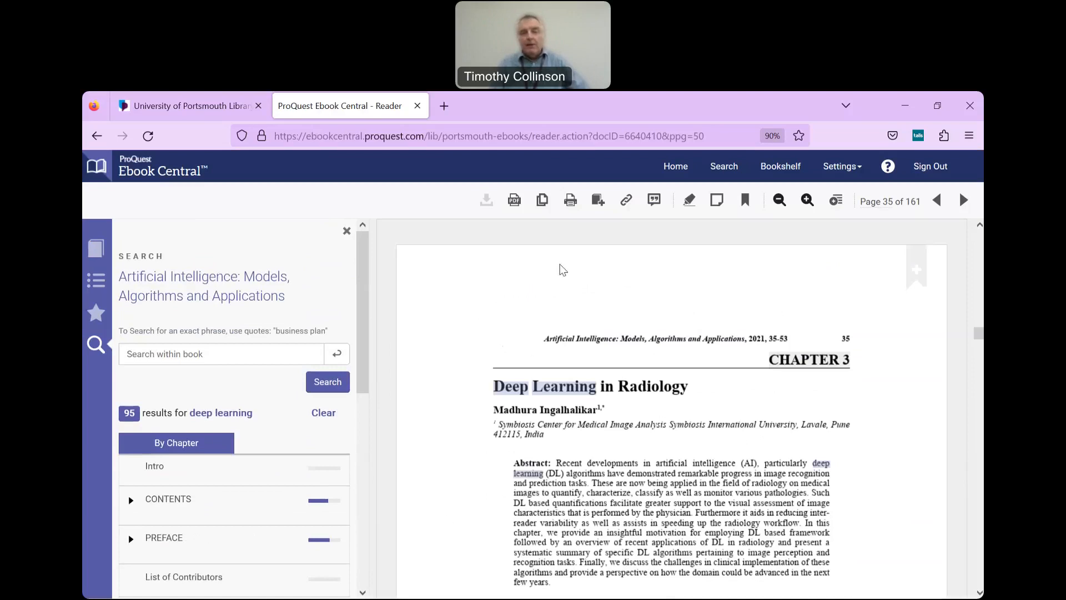
mouse_move(542, 200)
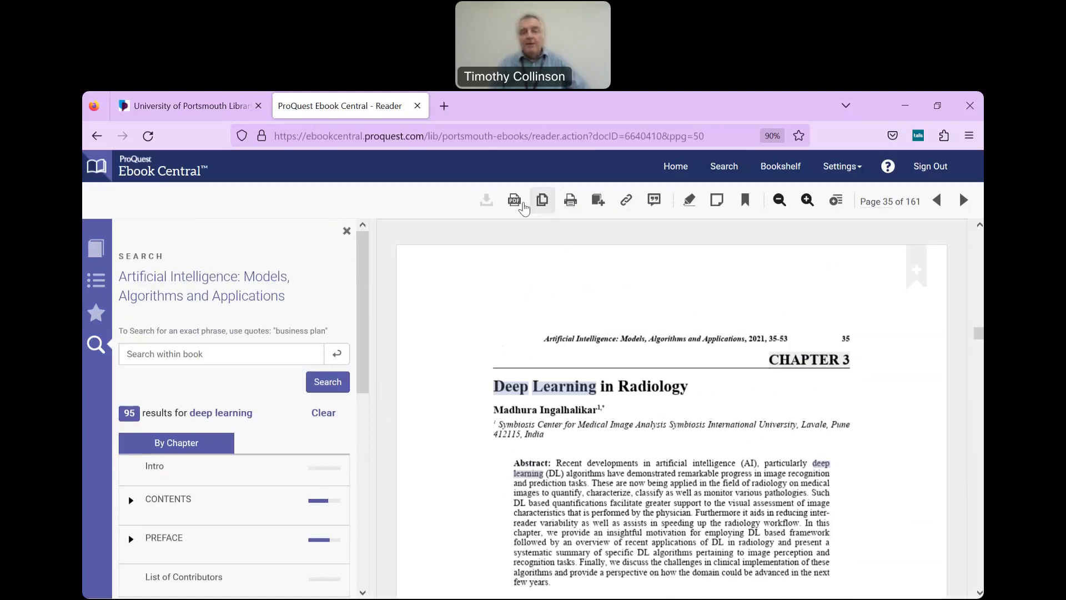
mouse_move(570, 200)
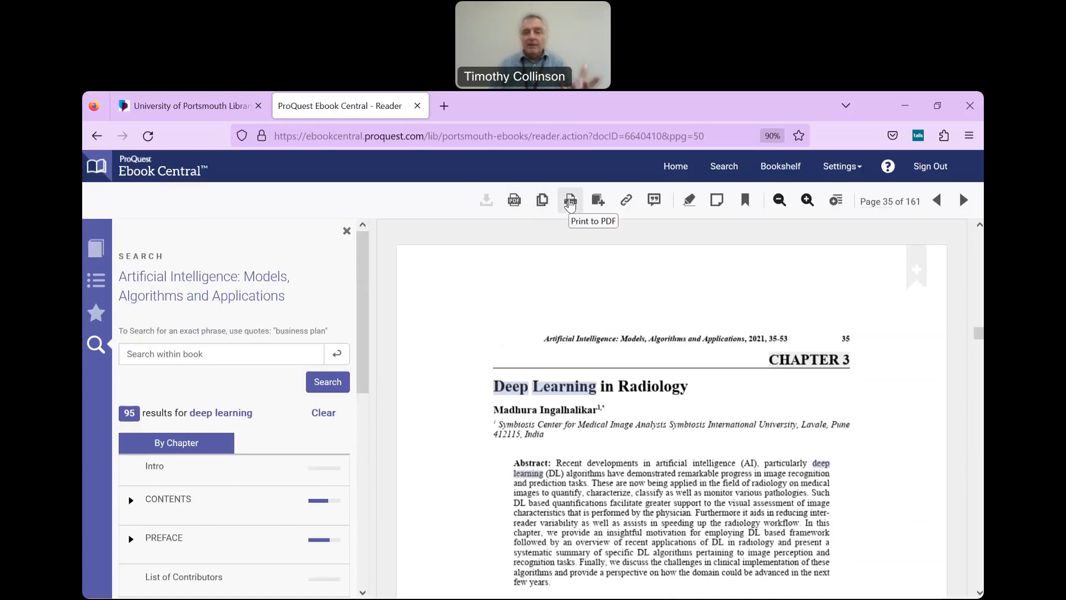
mouse_move(689, 212)
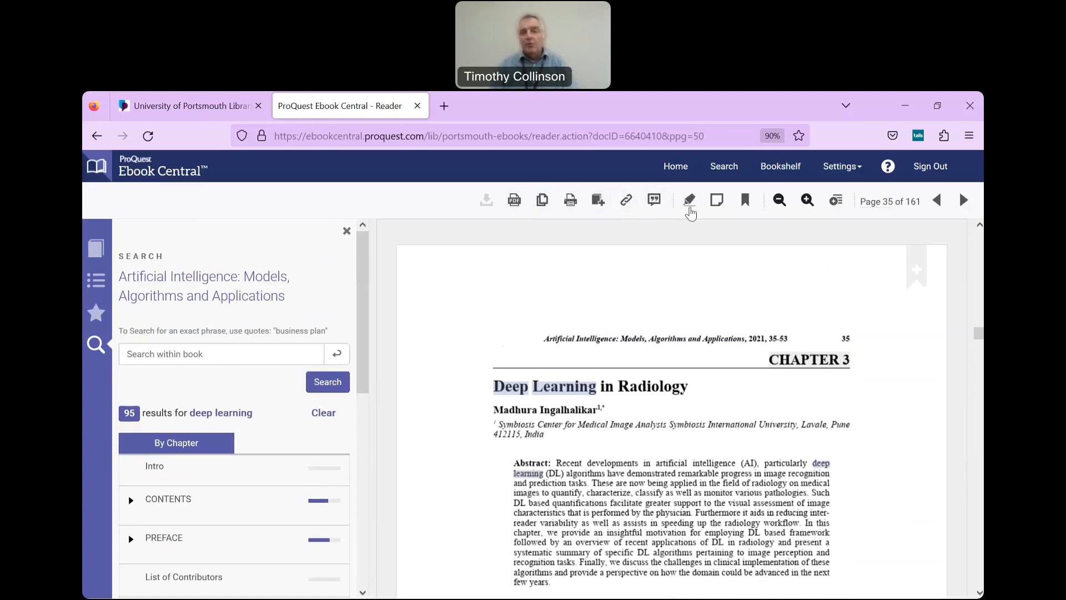
mouse_move(716, 200)
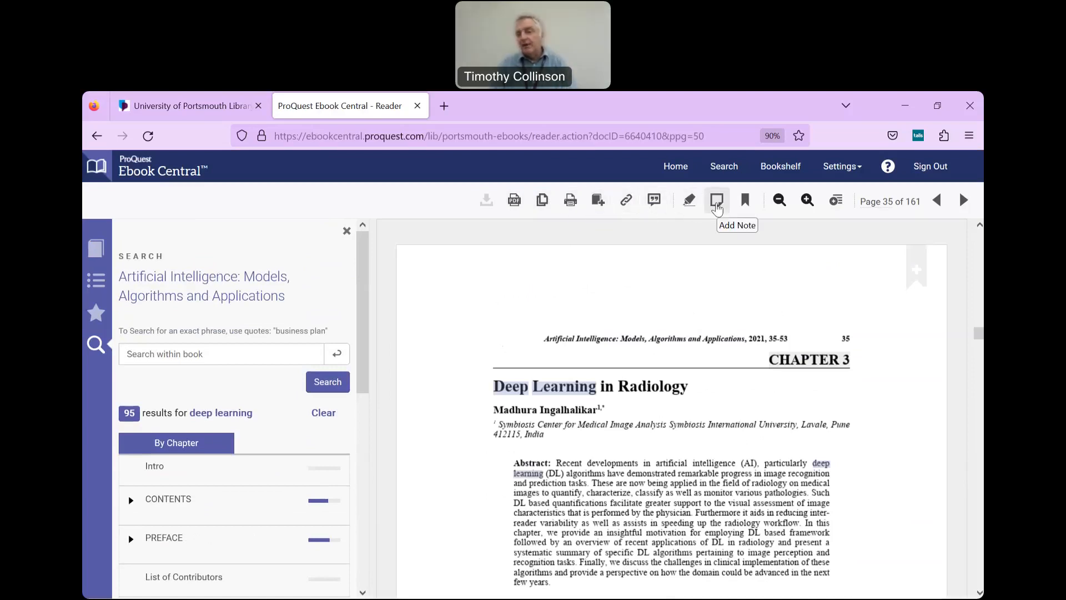
mouse_move(744, 200)
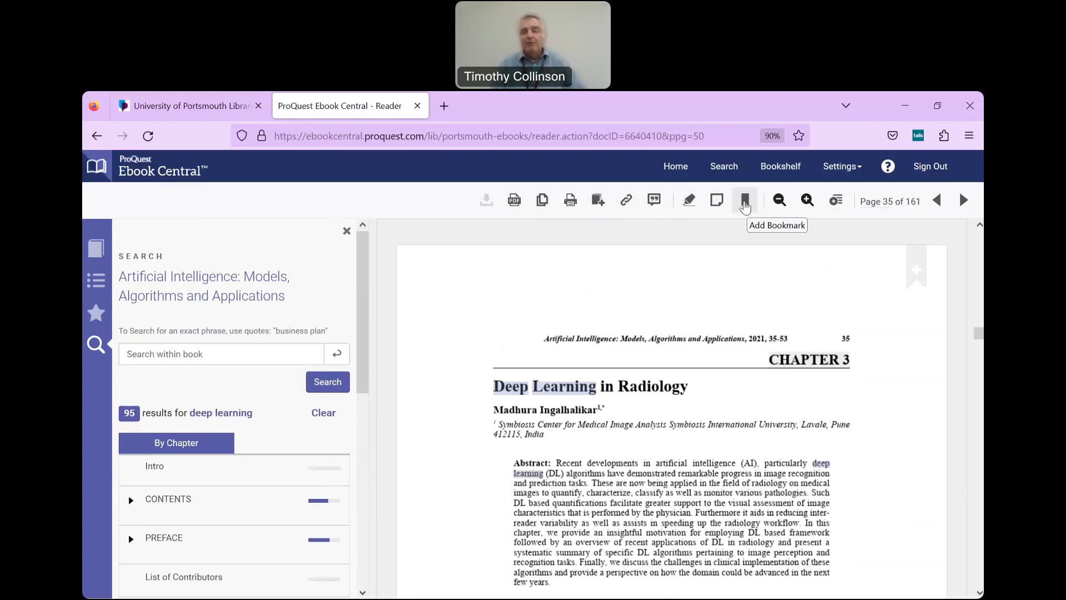
mouse_move(717, 199)
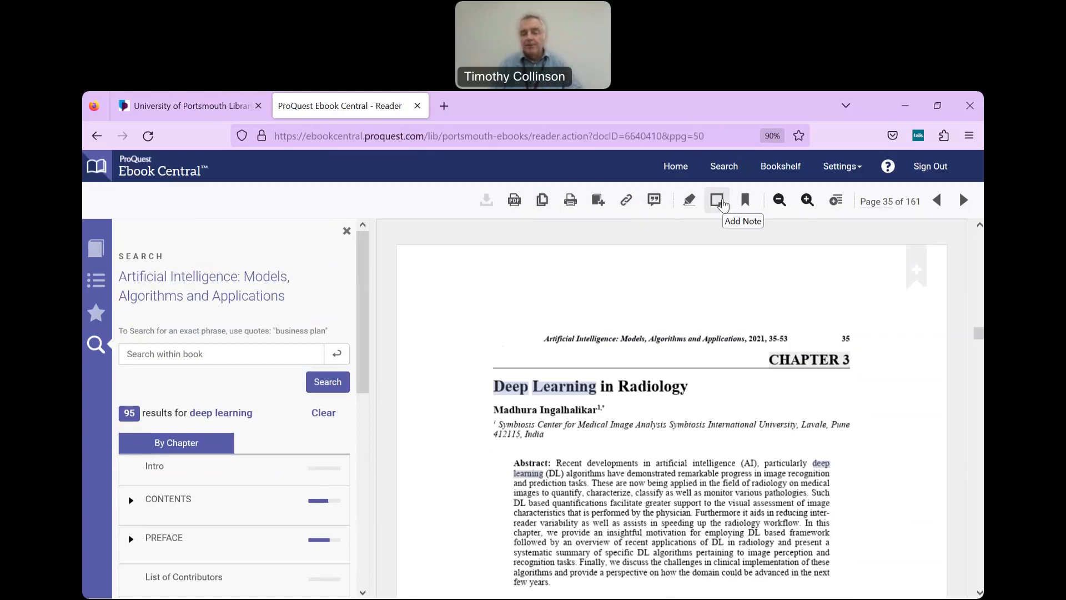
mouse_move(723, 240)
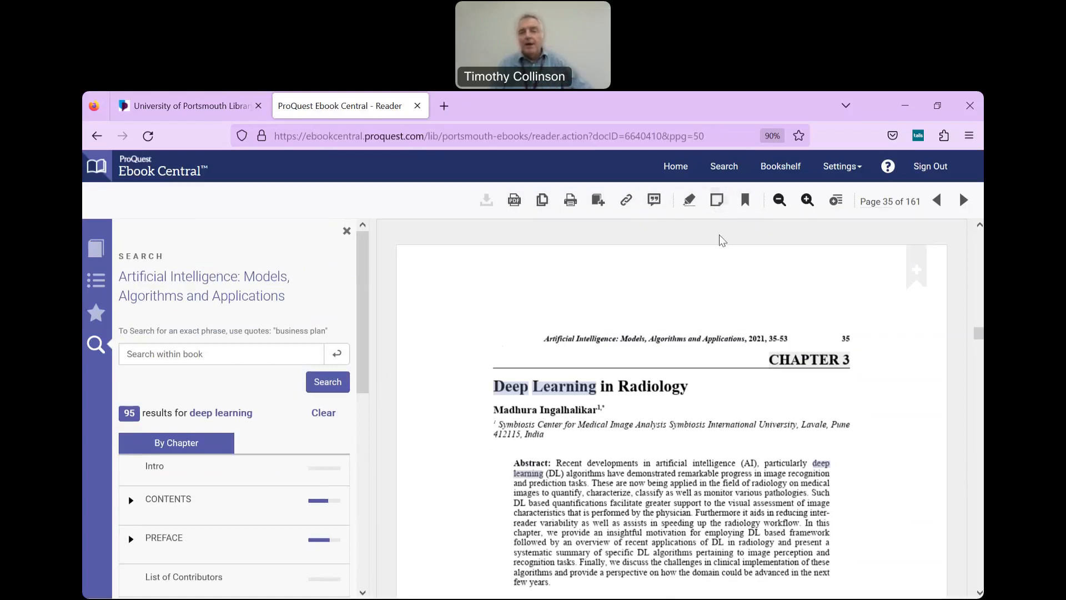
mouse_move(726, 251)
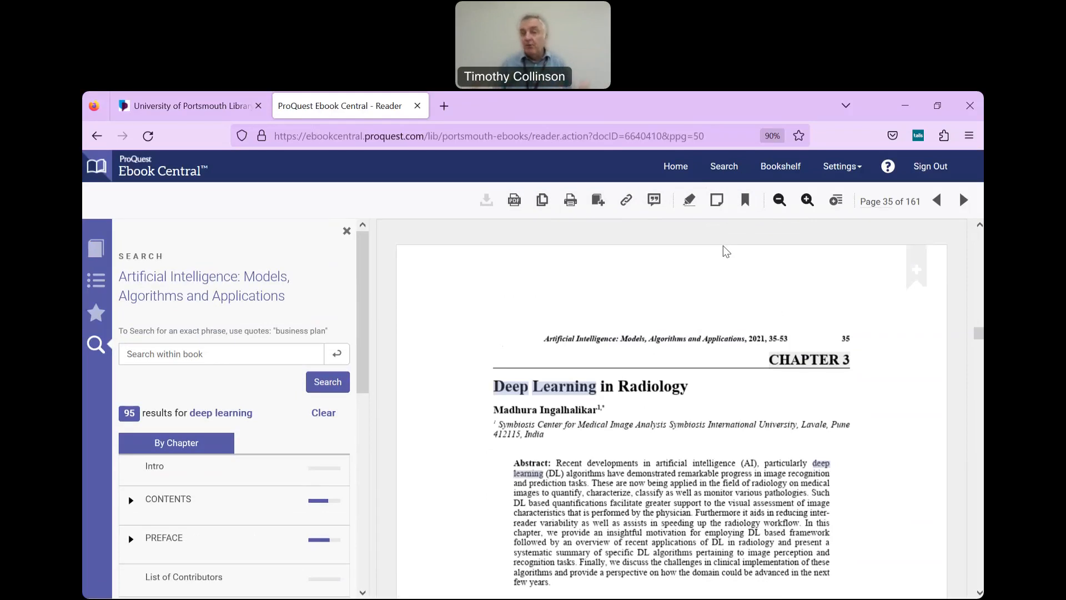
mouse_move(718, 248)
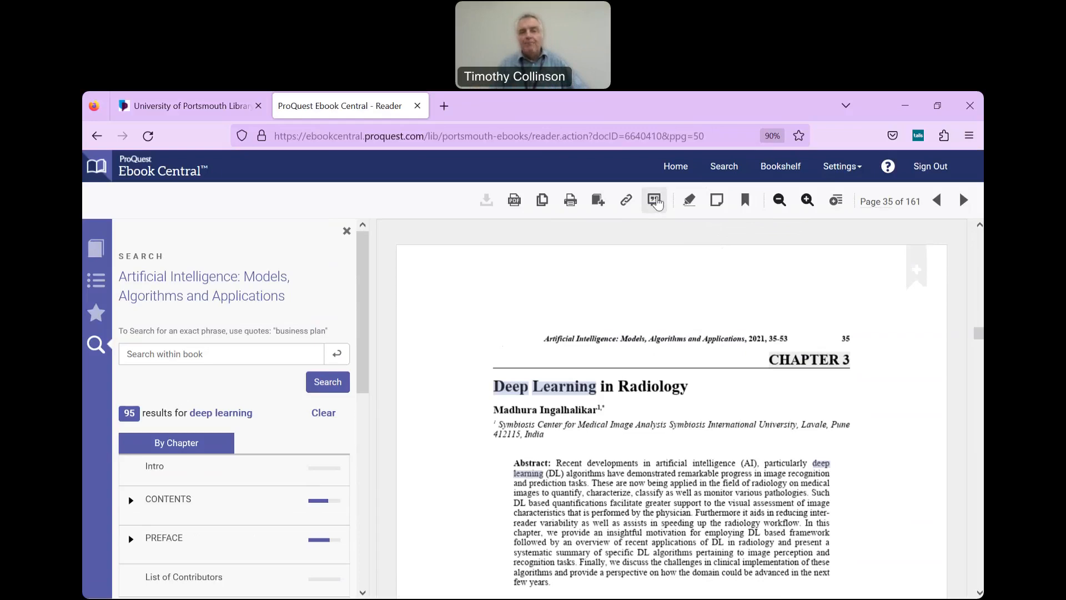
Step: Show the book's citation and switch its format from MLA to APA
click(654, 199)
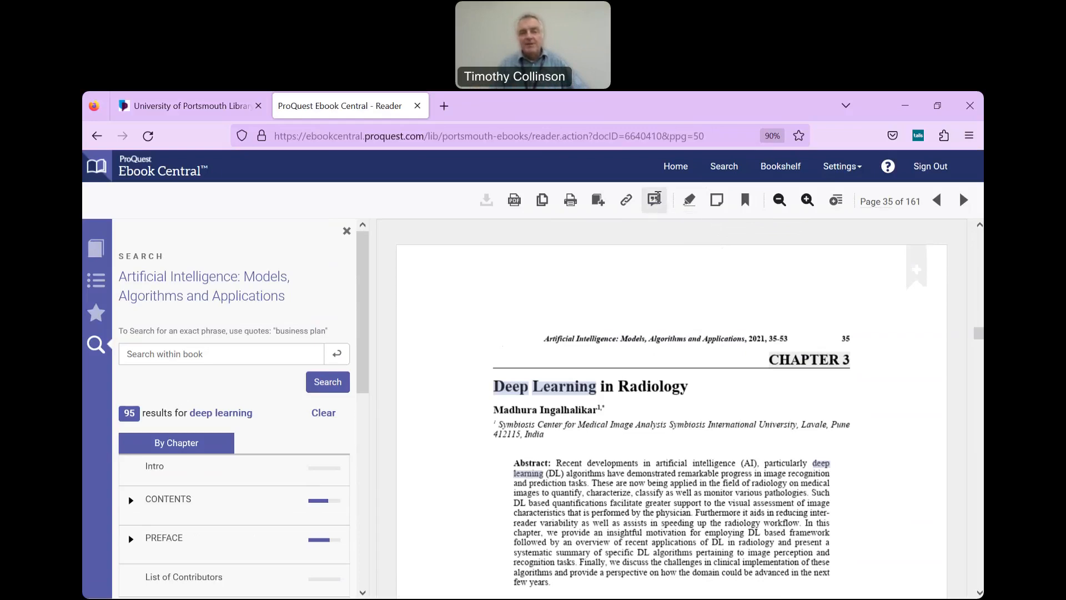
click(654, 199)
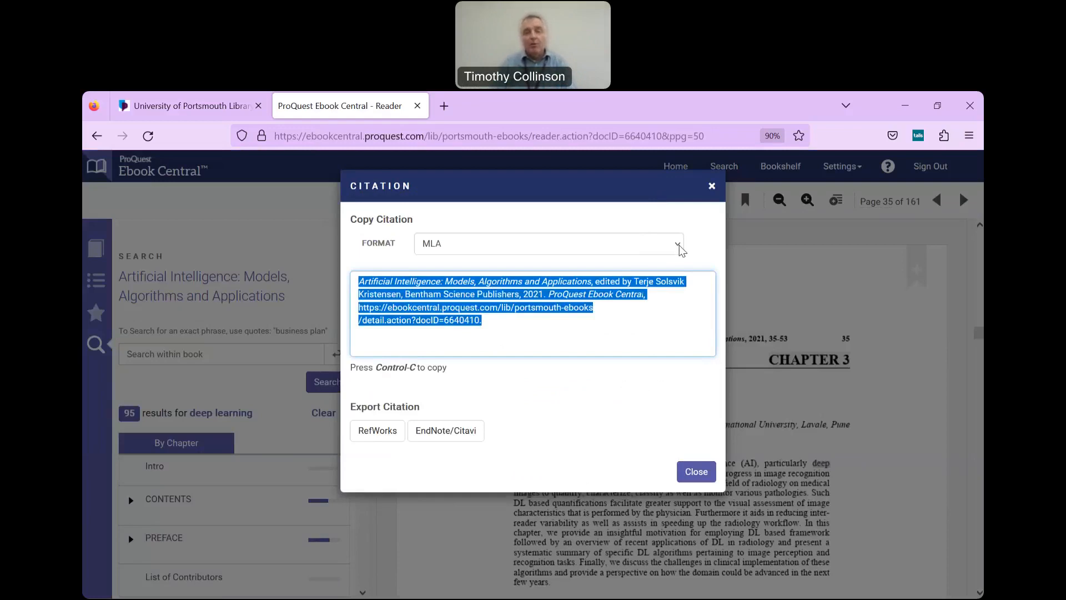
click(678, 243)
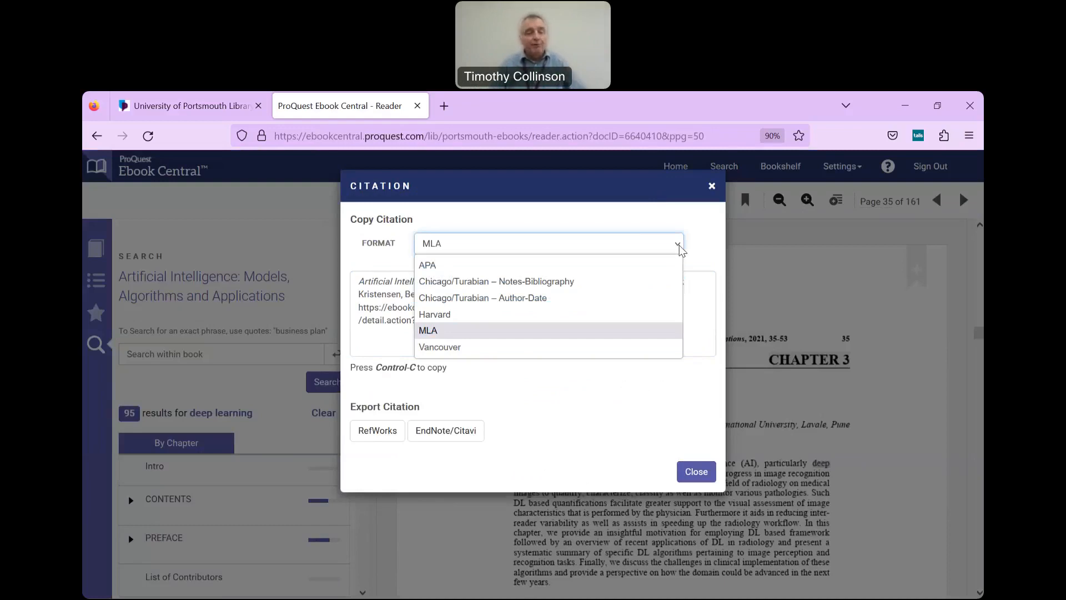
mouse_move(455, 264)
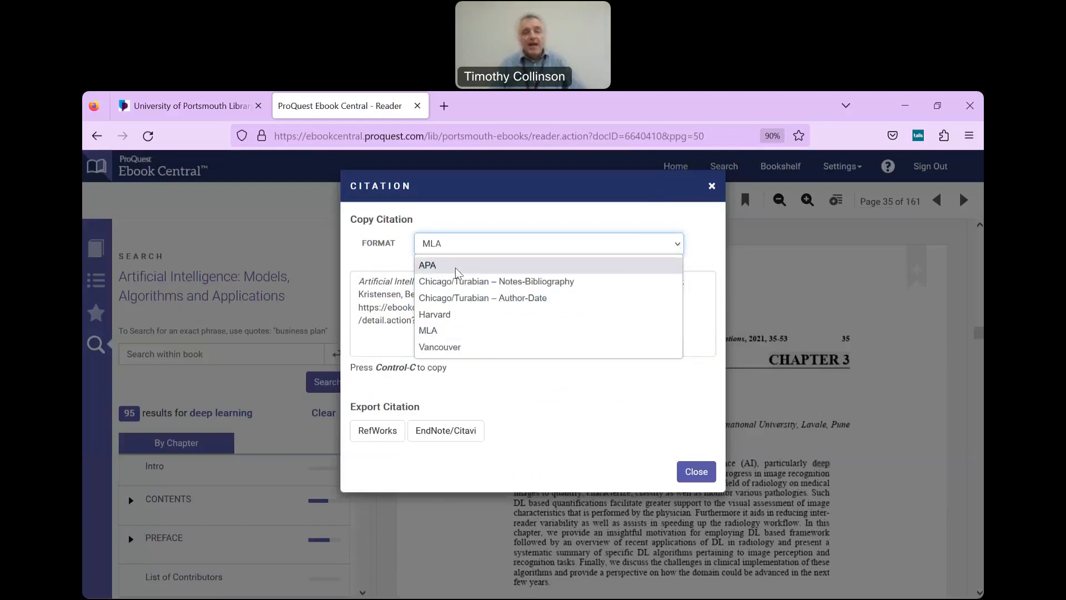
click(427, 265)
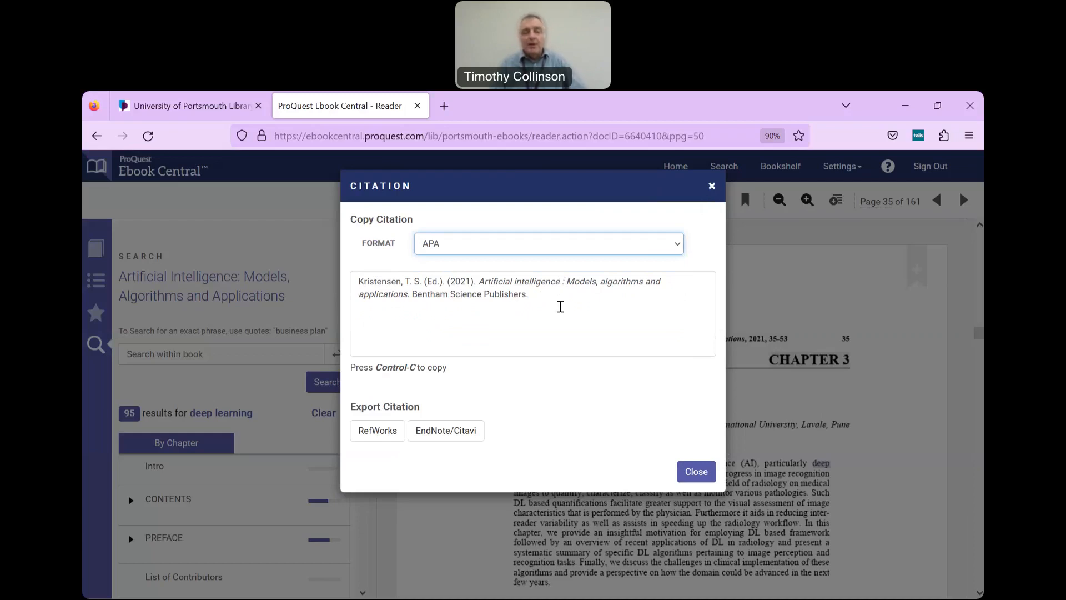
mouse_move(543, 298)
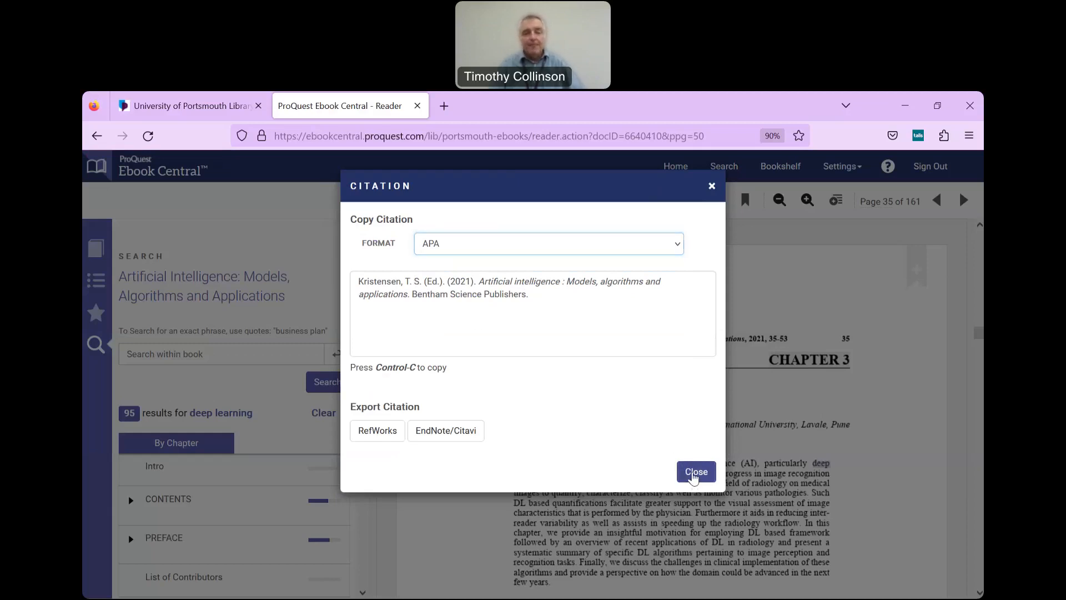
Step: Close the citation window and go to the collection-wide search
click(694, 472)
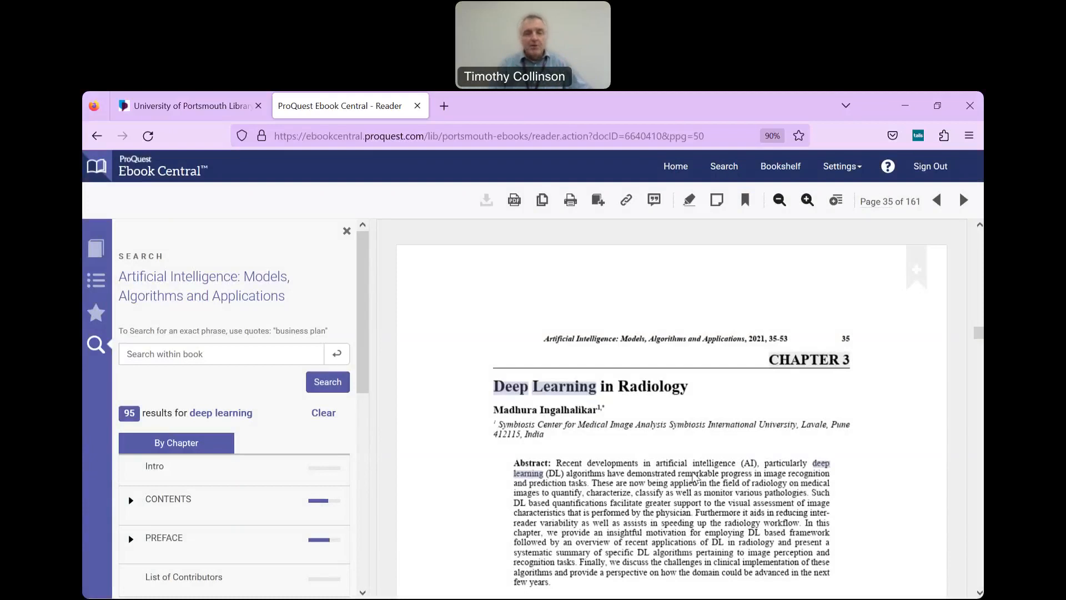
mouse_move(695, 445)
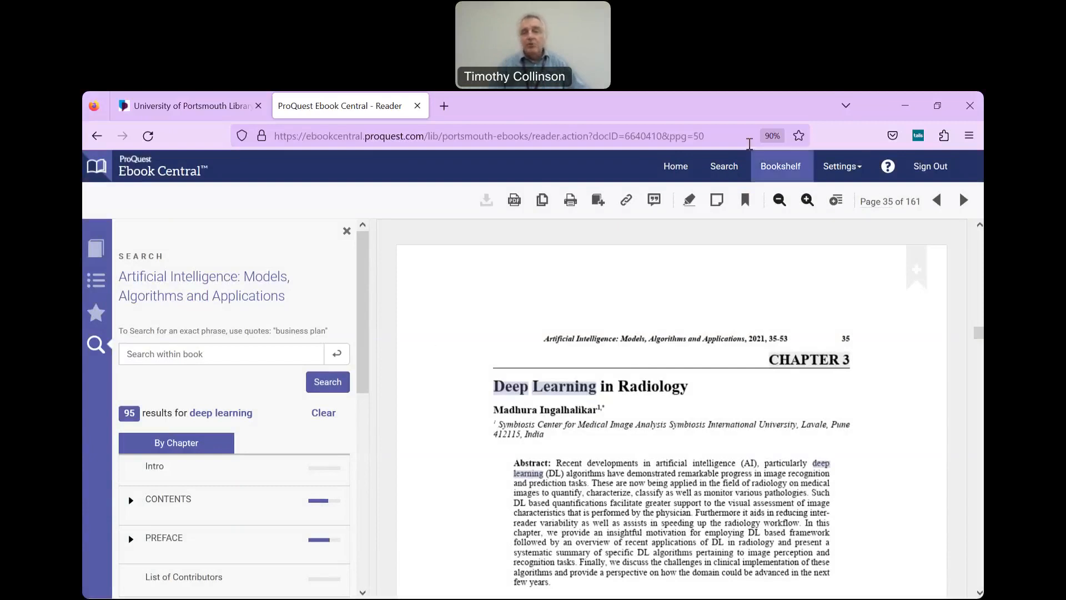
click(723, 166)
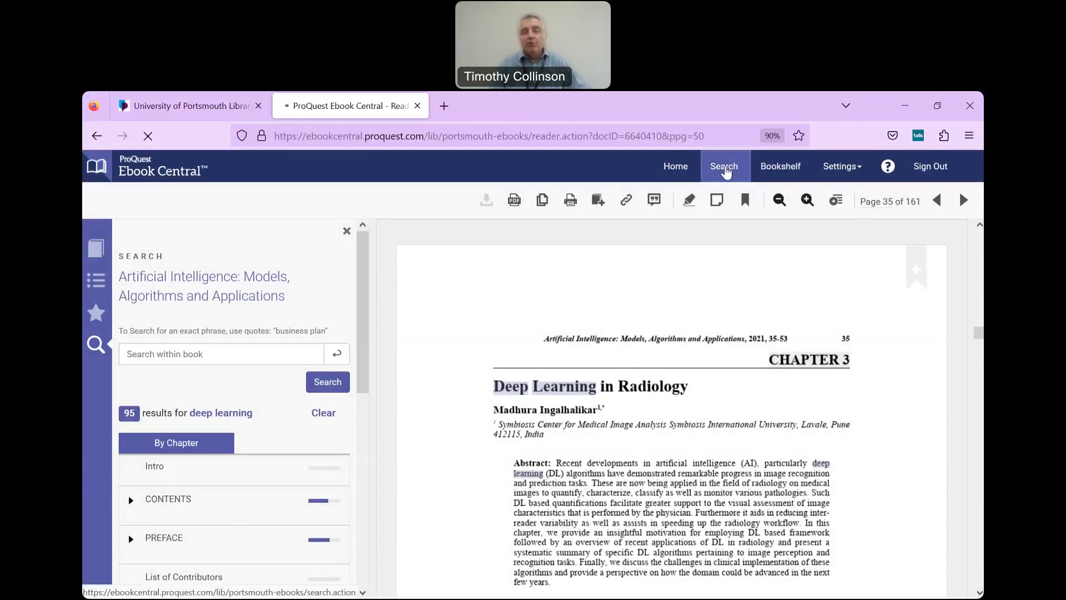
click(723, 166)
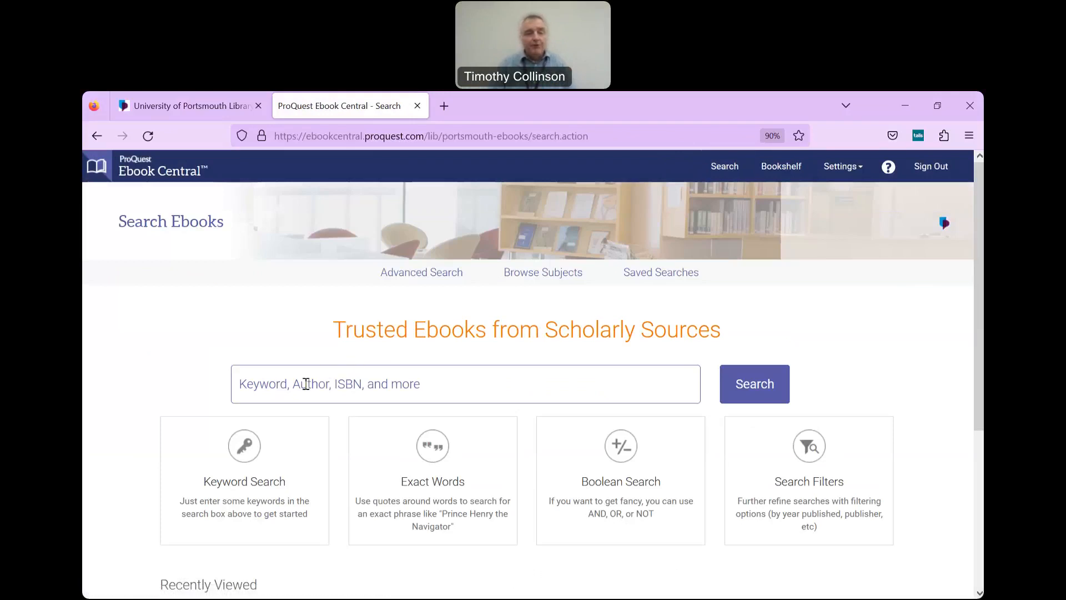
Step: Search all ebooks for 'deep learning', returning 187,542 book results
click(465, 384)
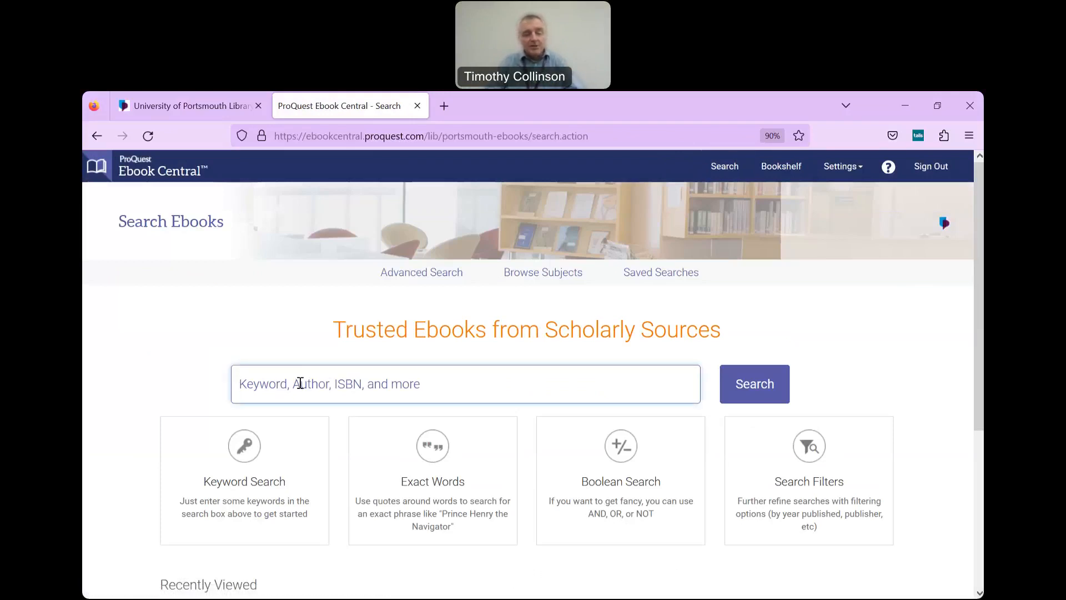
text(deep lear)
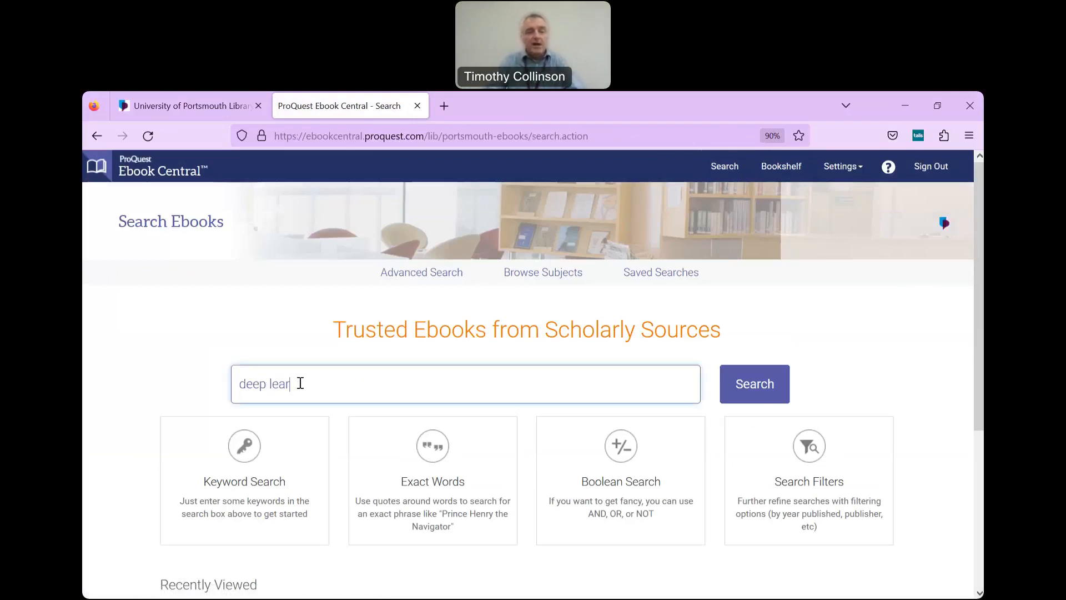
text(ning)
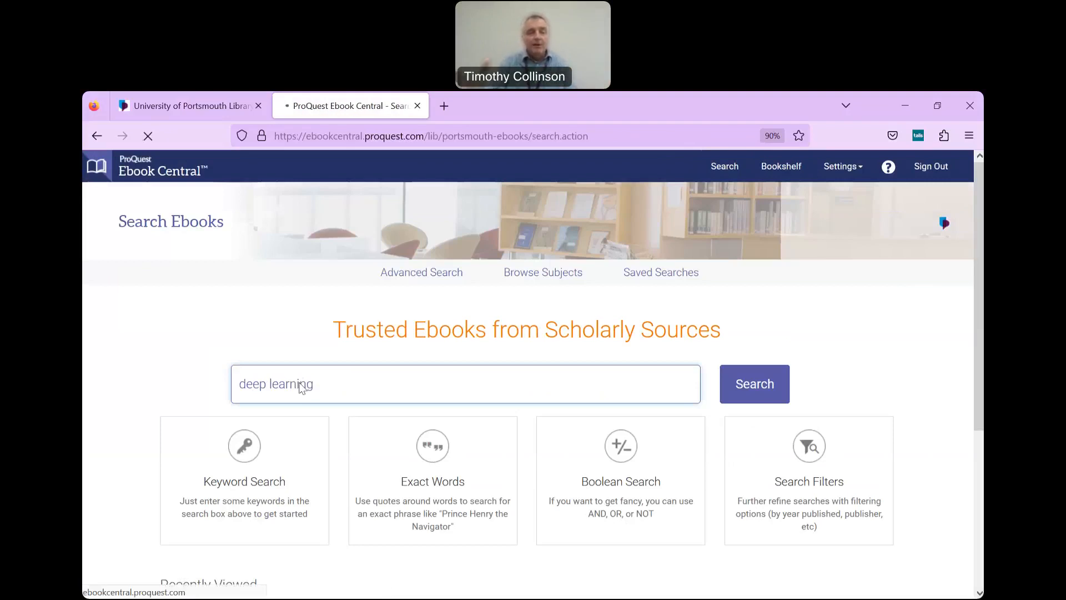
click(754, 384)
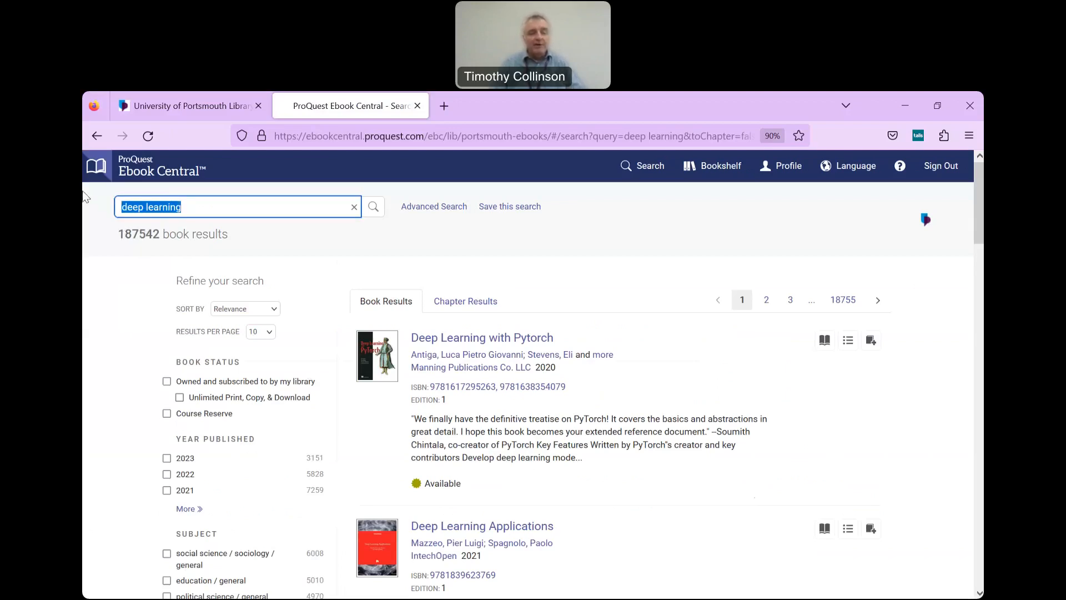
Step: Rerun the search for 'artificial intelligence' and scroll through the 91,875 results
text(artificial intelligence)
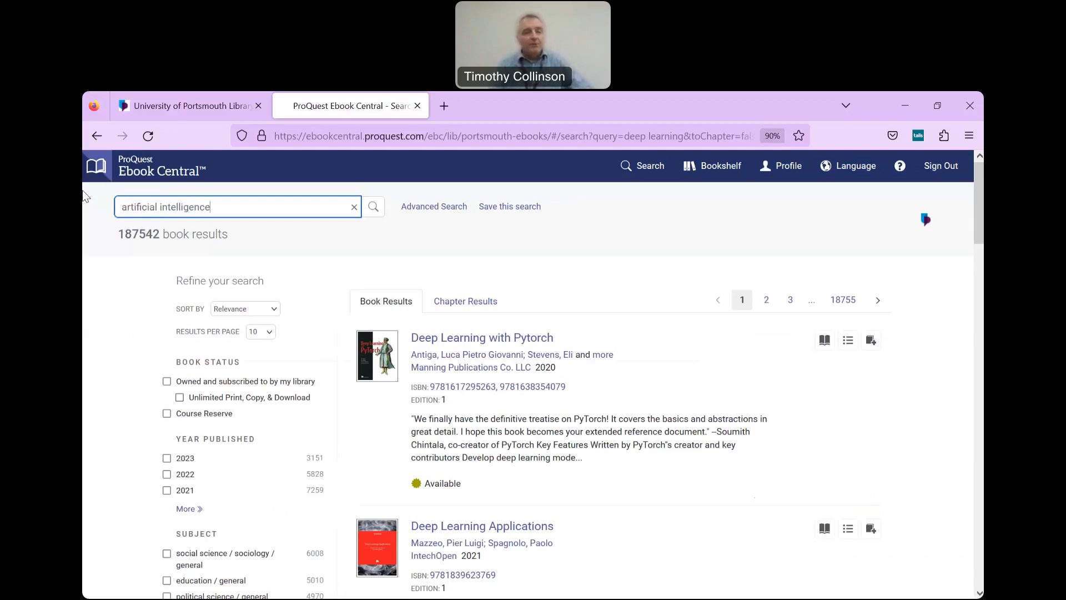
click(373, 206)
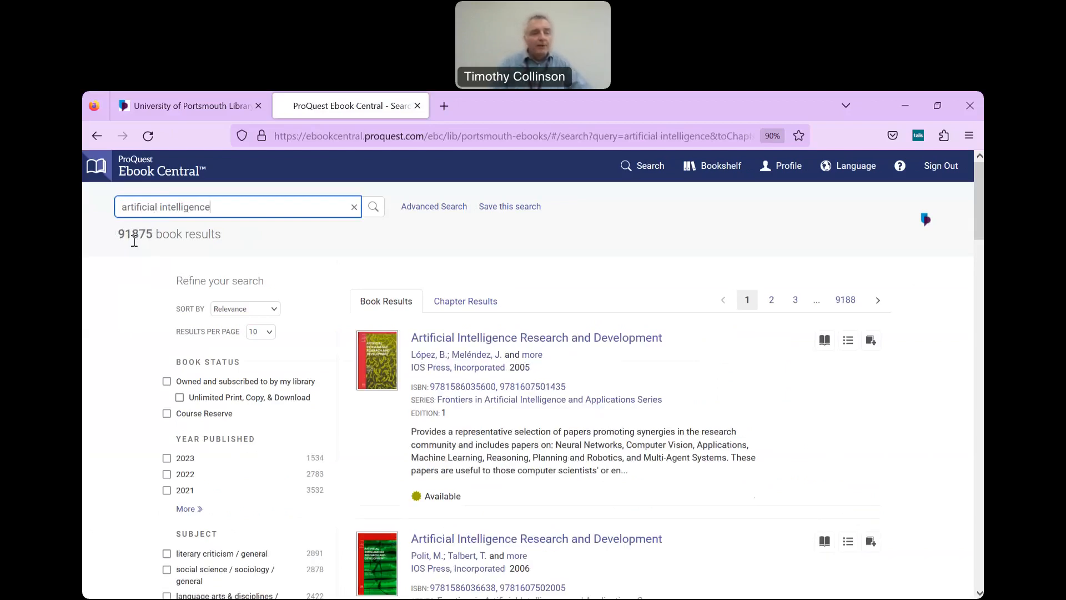
mouse_move(161, 278)
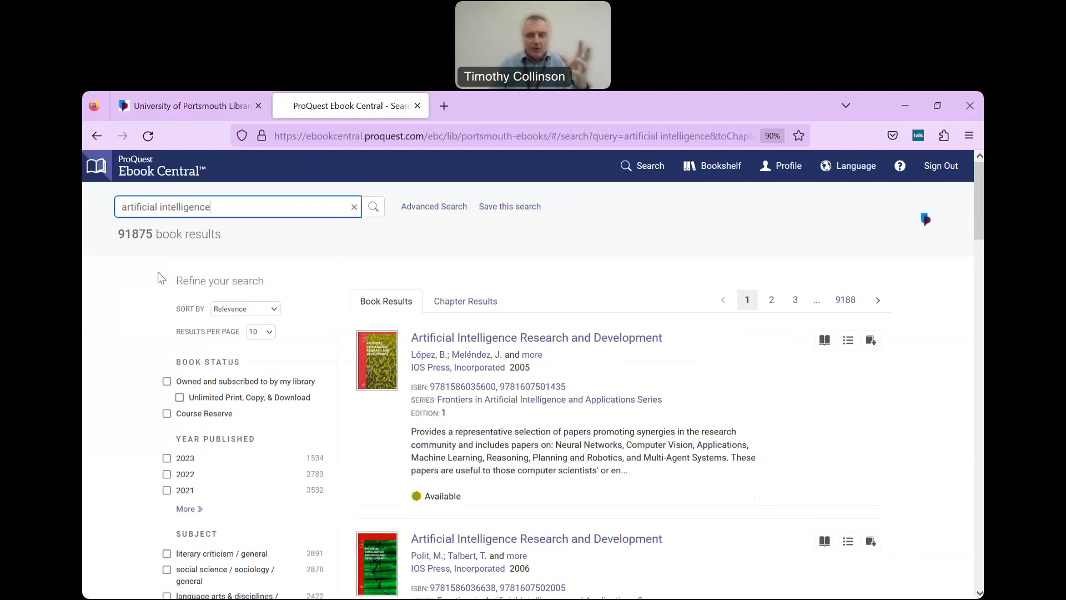
scroll(down, 3)
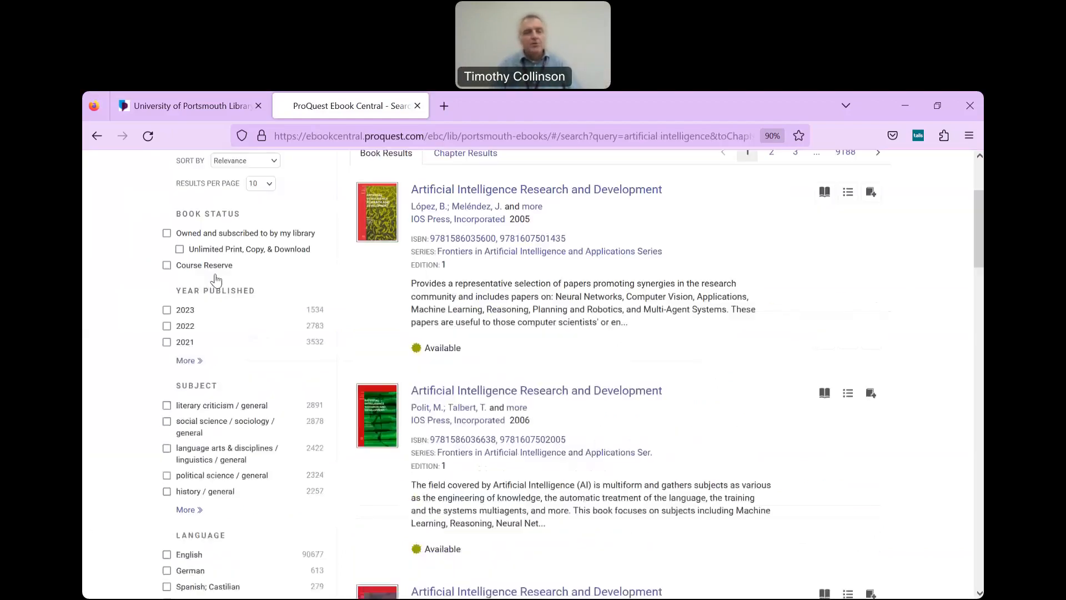
scroll(down, 3)
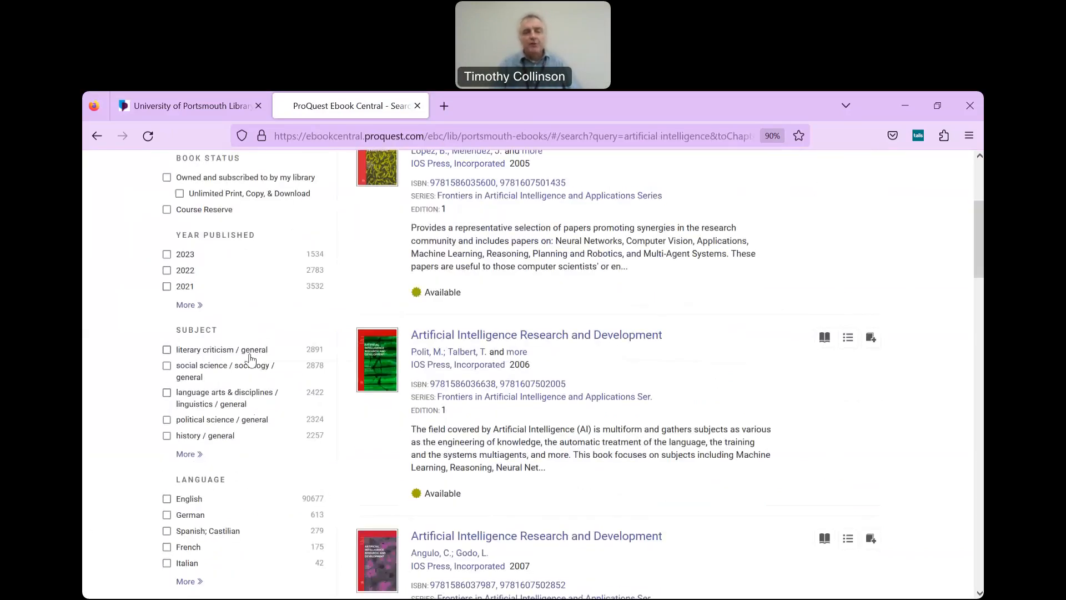